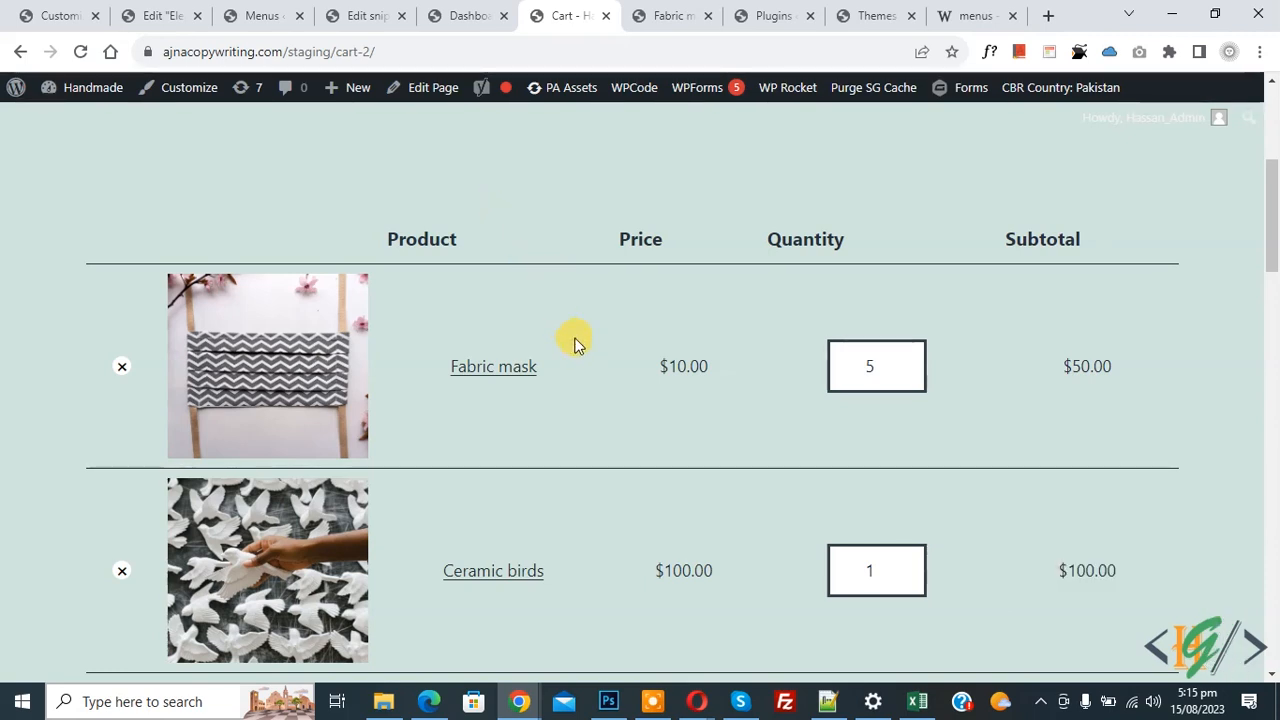
mouse_move(844, 360)
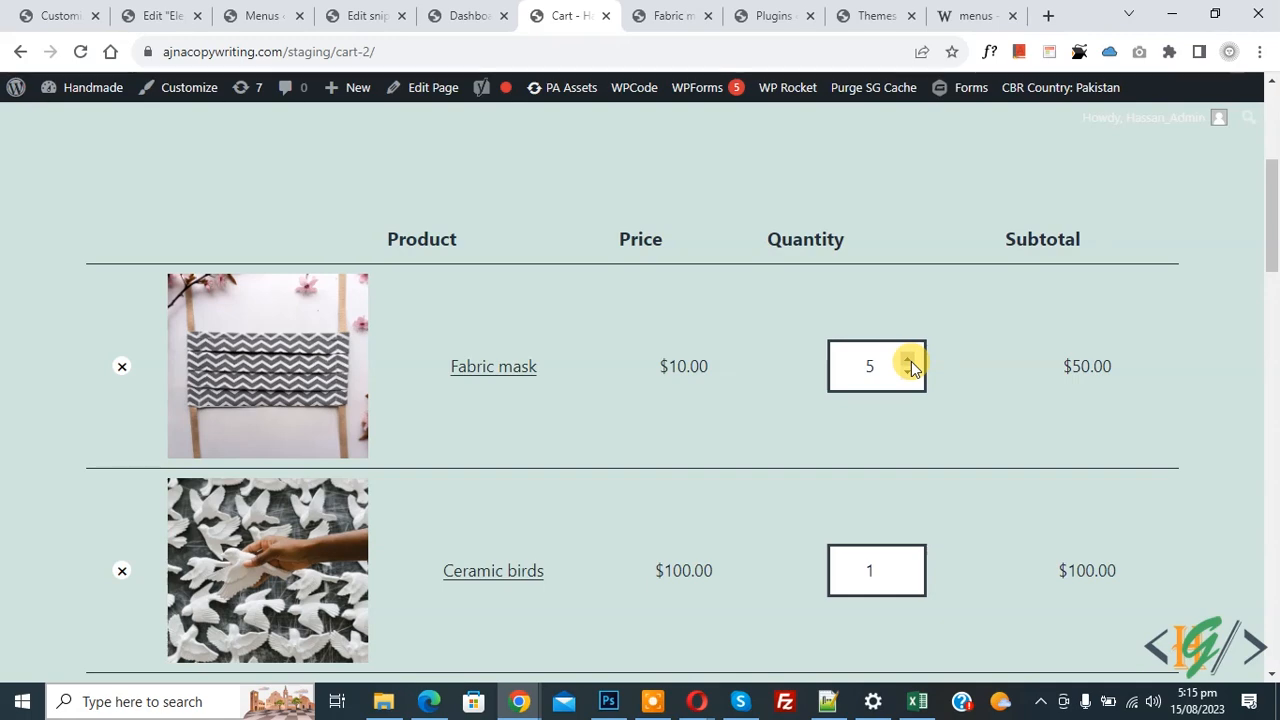
- Switch from the staging cart tab to the WordPress admin dashboard
left_click(468, 16)
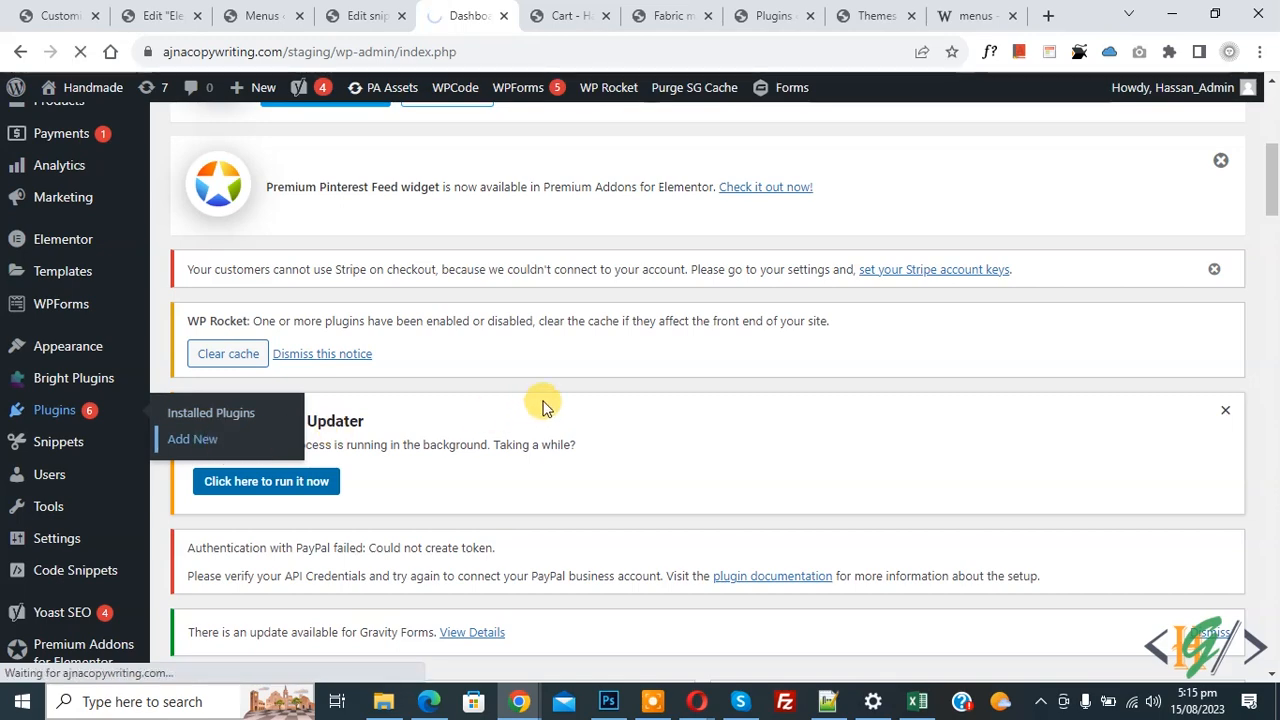
- Search the Add Plugins page for 'wpcode' and confirm WPCode shows as Active
left_click(192, 440)
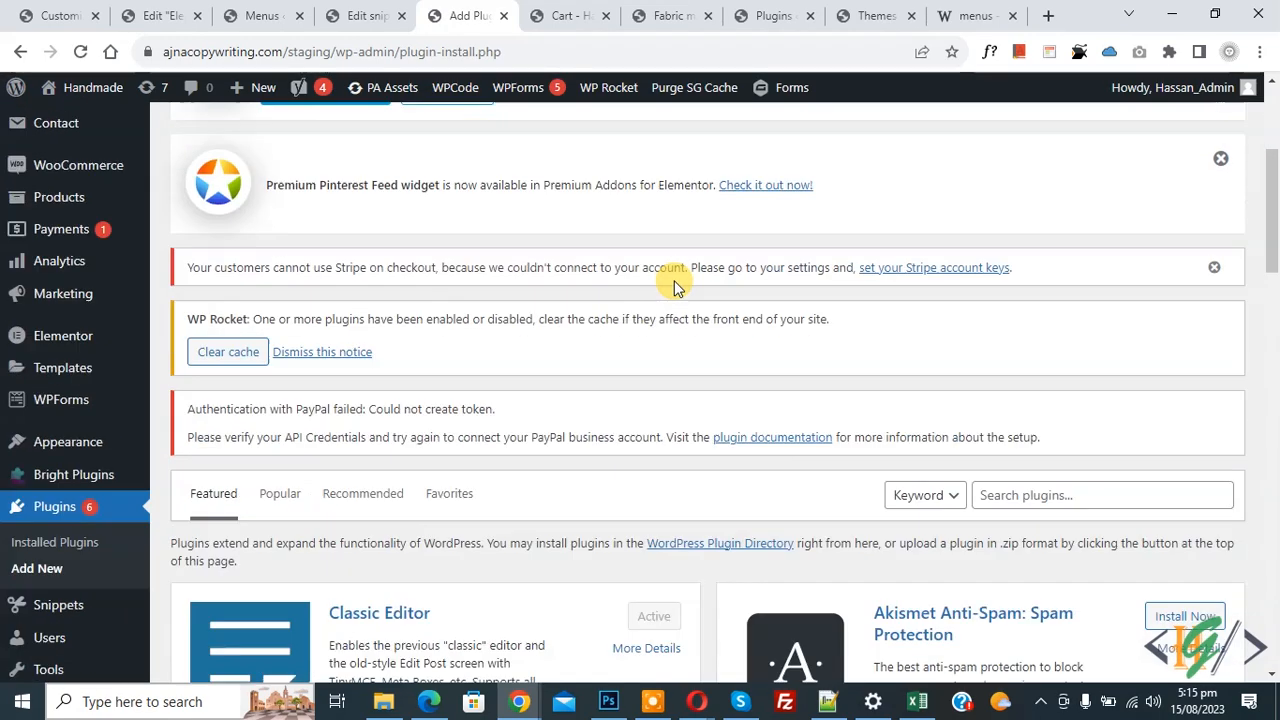
type("wpcode")
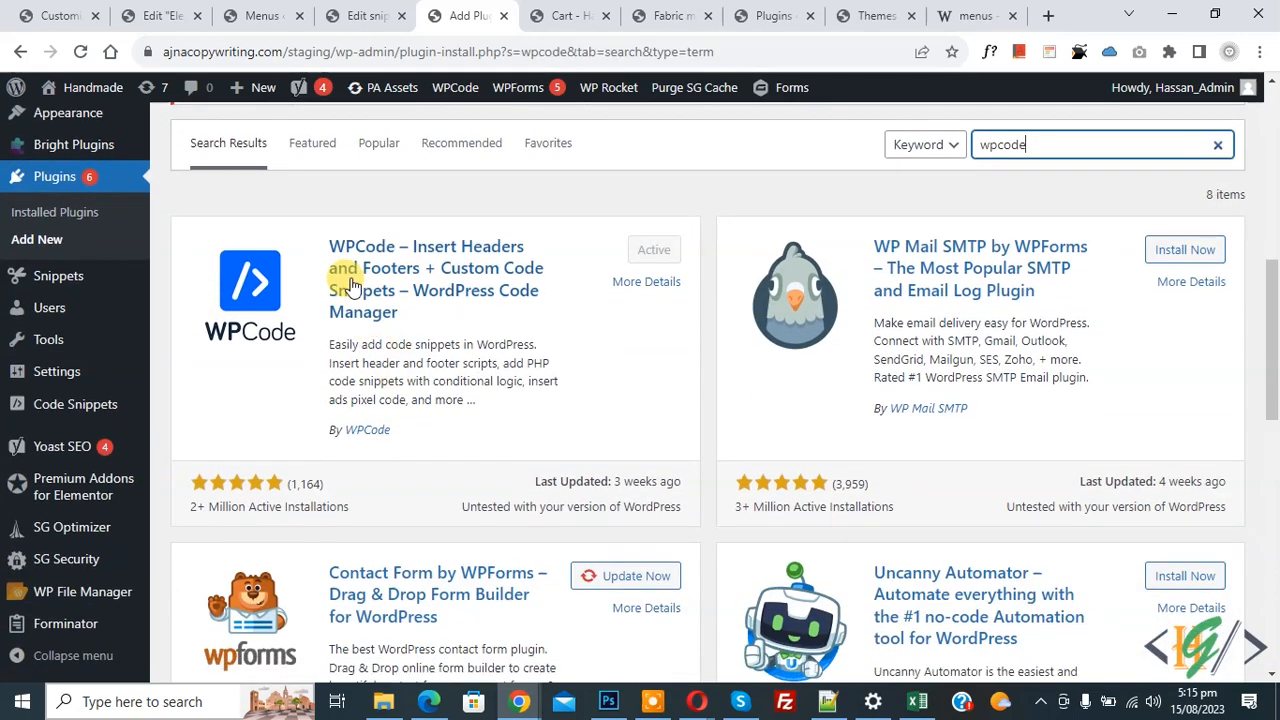
mouse_move(352, 284)
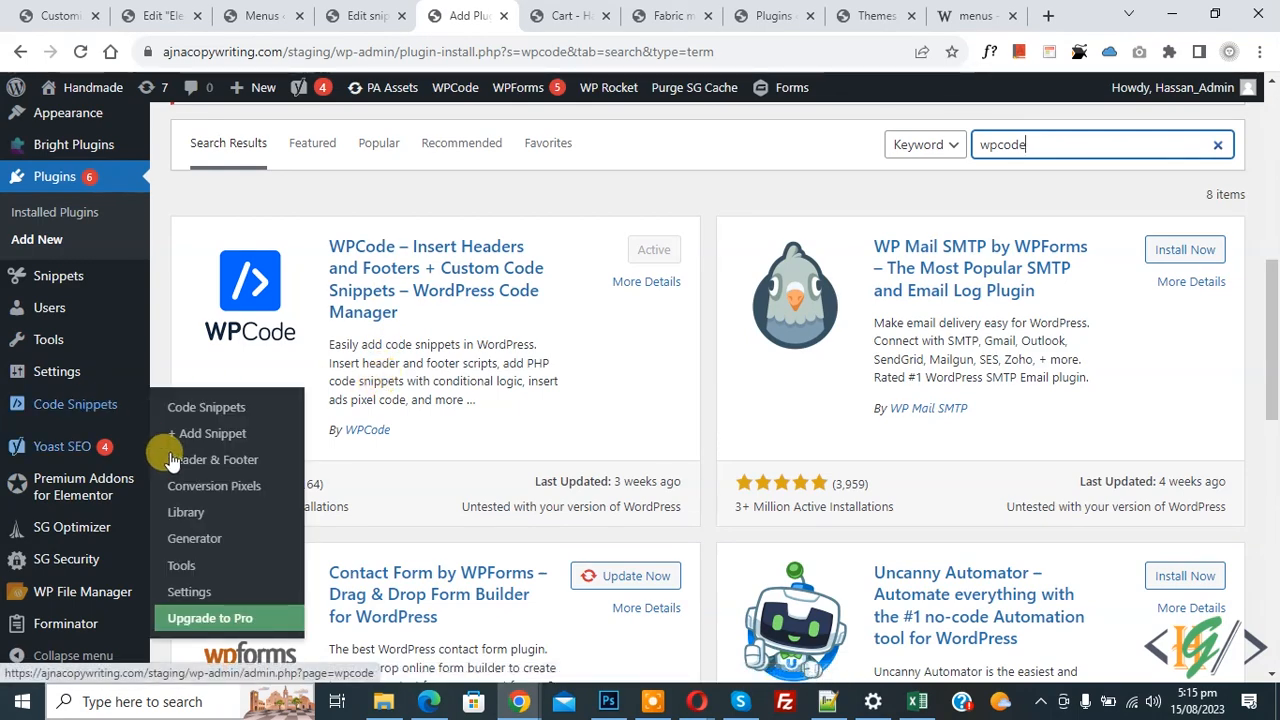
- Start a blank 'Add Your Custom Code' WPCode snippet and set its code type to PHP Snippet
left_click(208, 432)
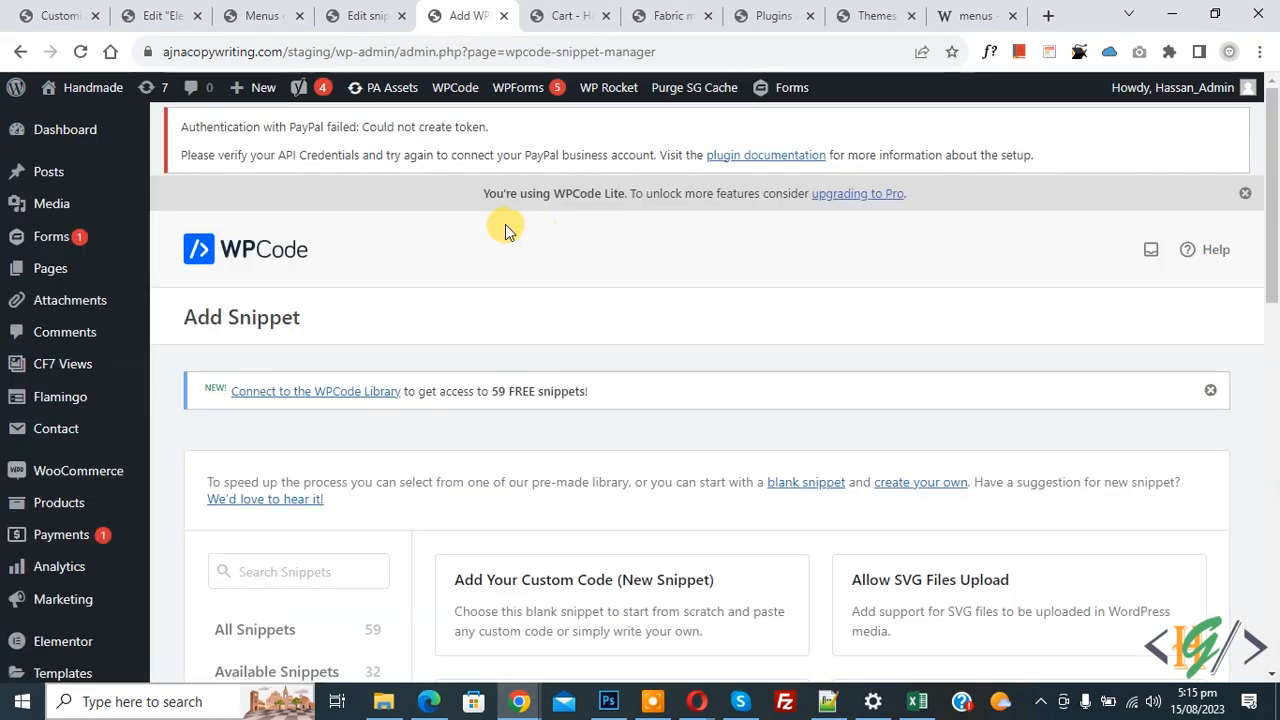
scroll("down", 3)
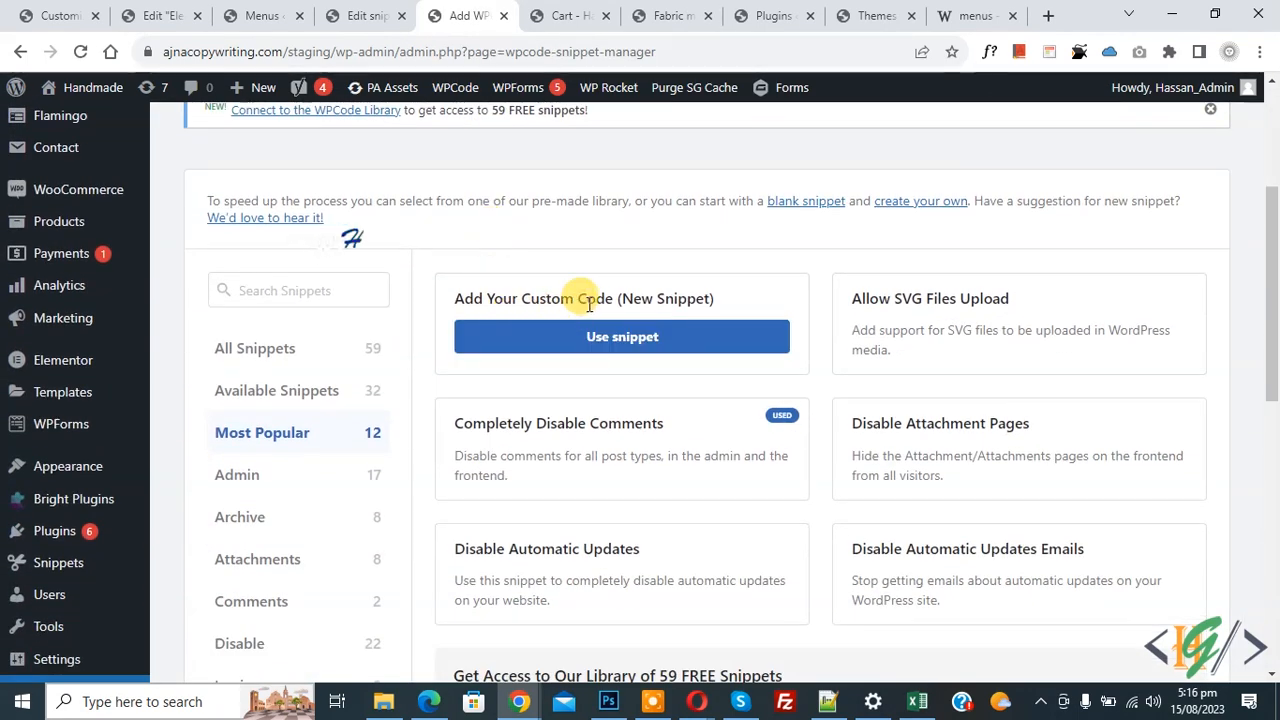
left_click(620, 336)
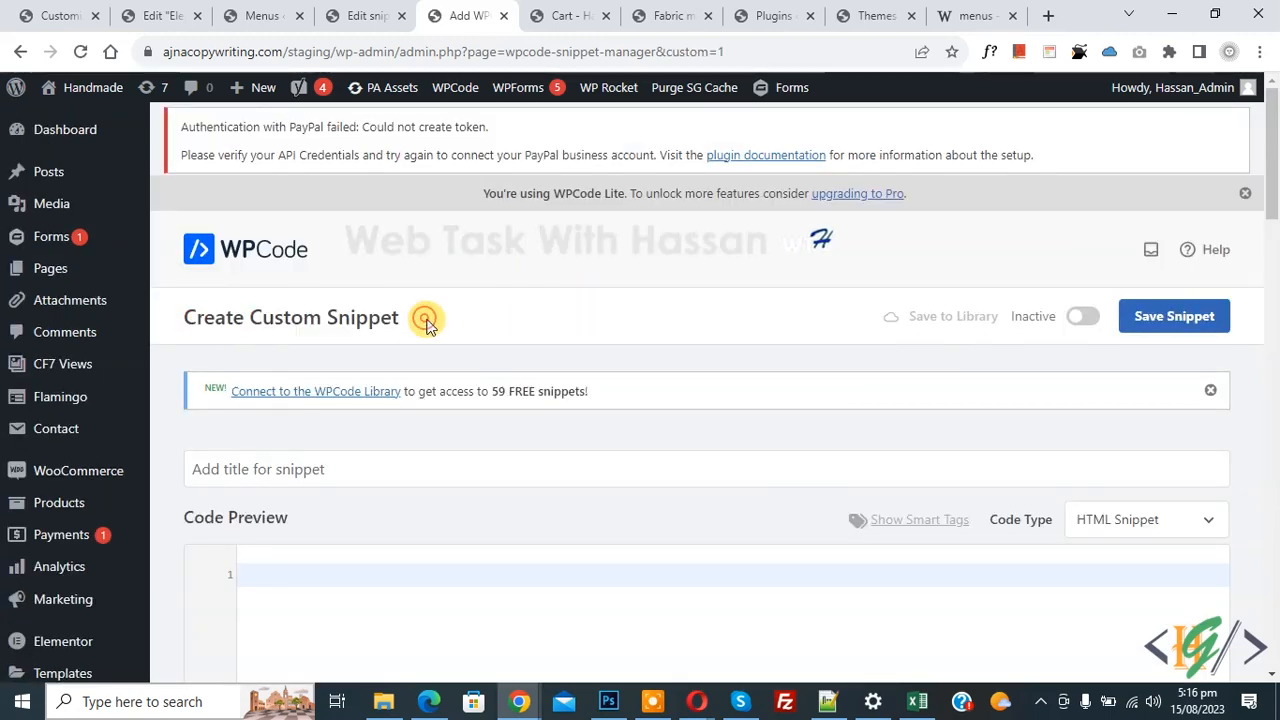
scroll("down", 3)
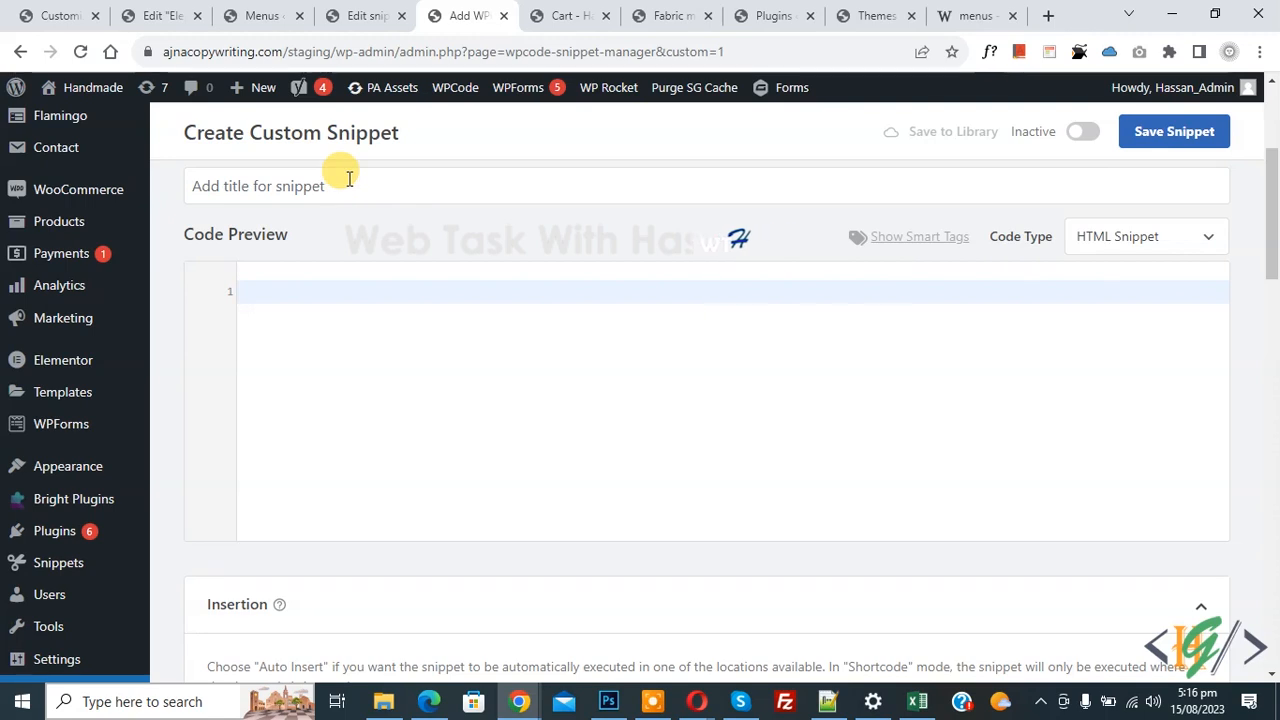
left_click(1144, 236)
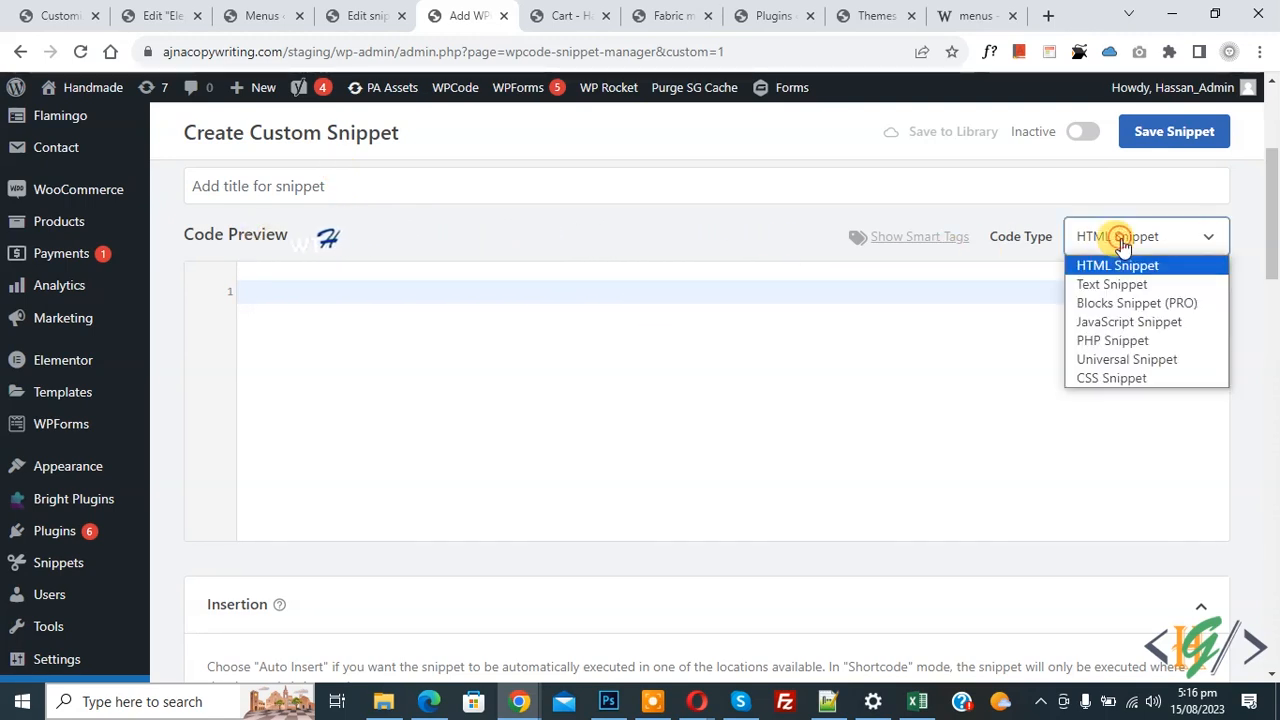
left_click(1112, 340)
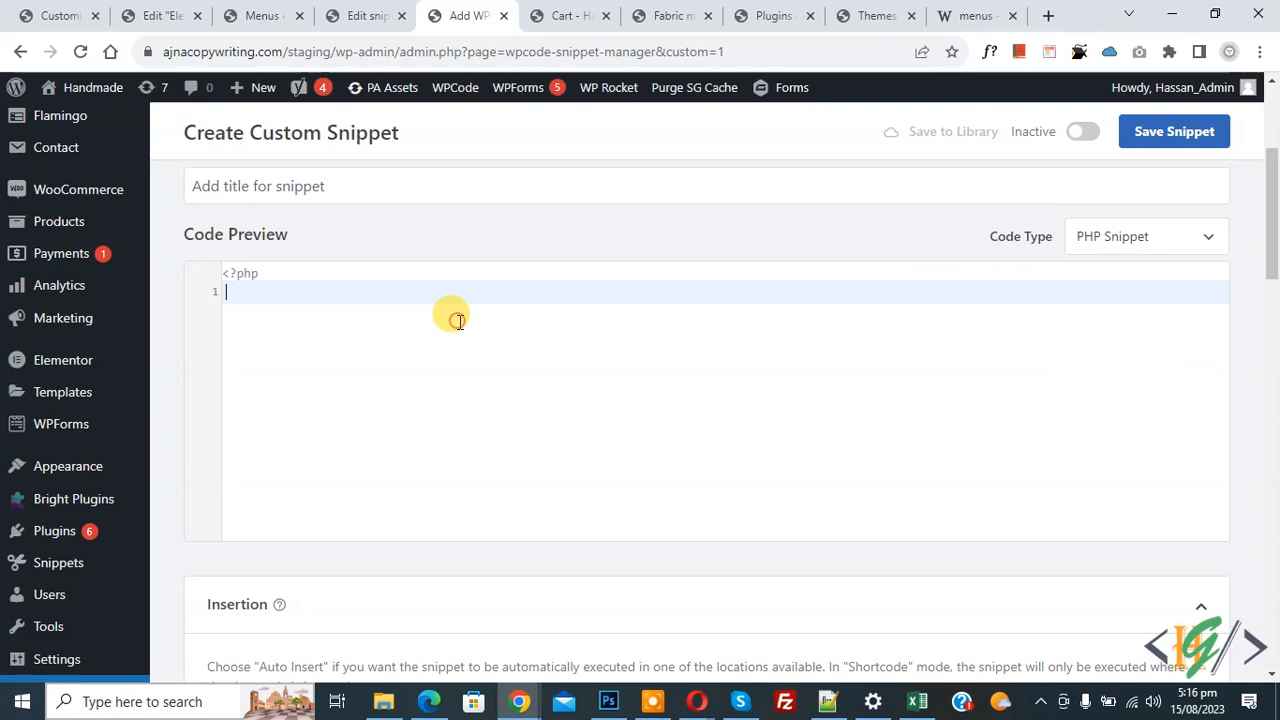
- Paste the woocommerce_cart_item_quantity add_filter code, activate and save the snippet, then return to the cart tab
type("add_filter( 'woocommerce_cart_item_quantity', 'wc_cart_item_quantity', 10, 3 );")
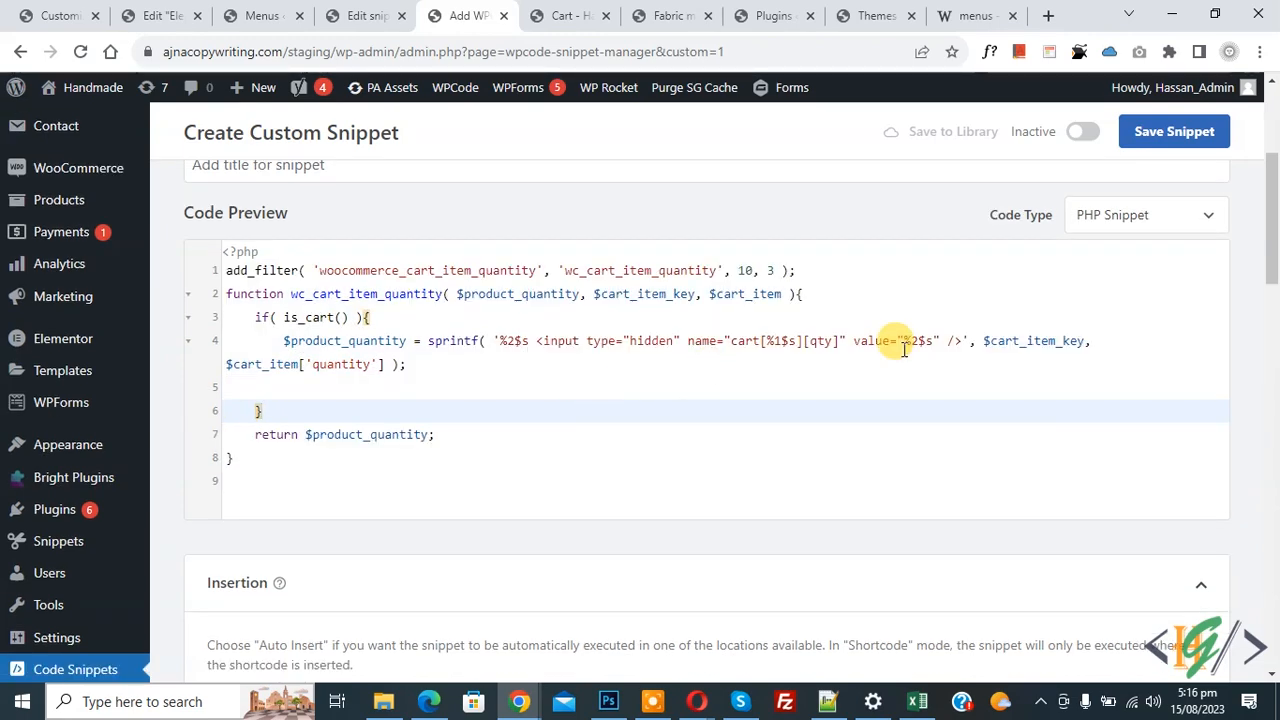
scroll("down", 3)
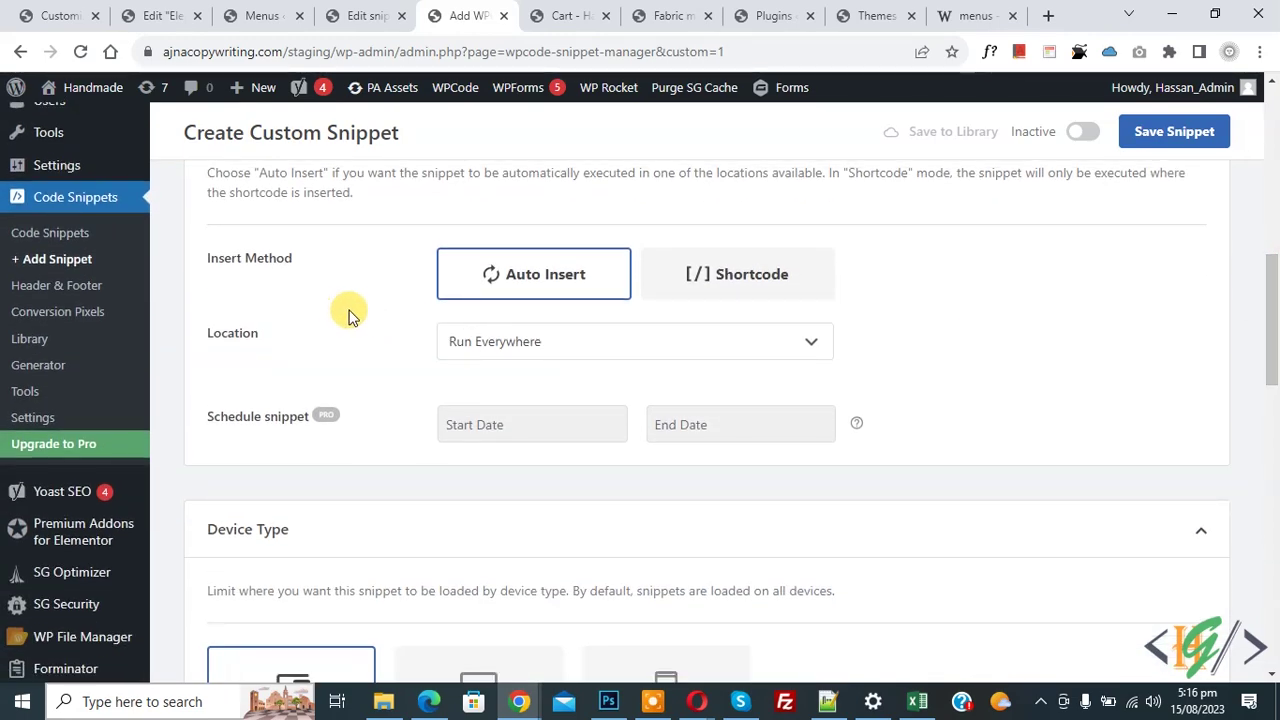
mouse_move(564, 342)
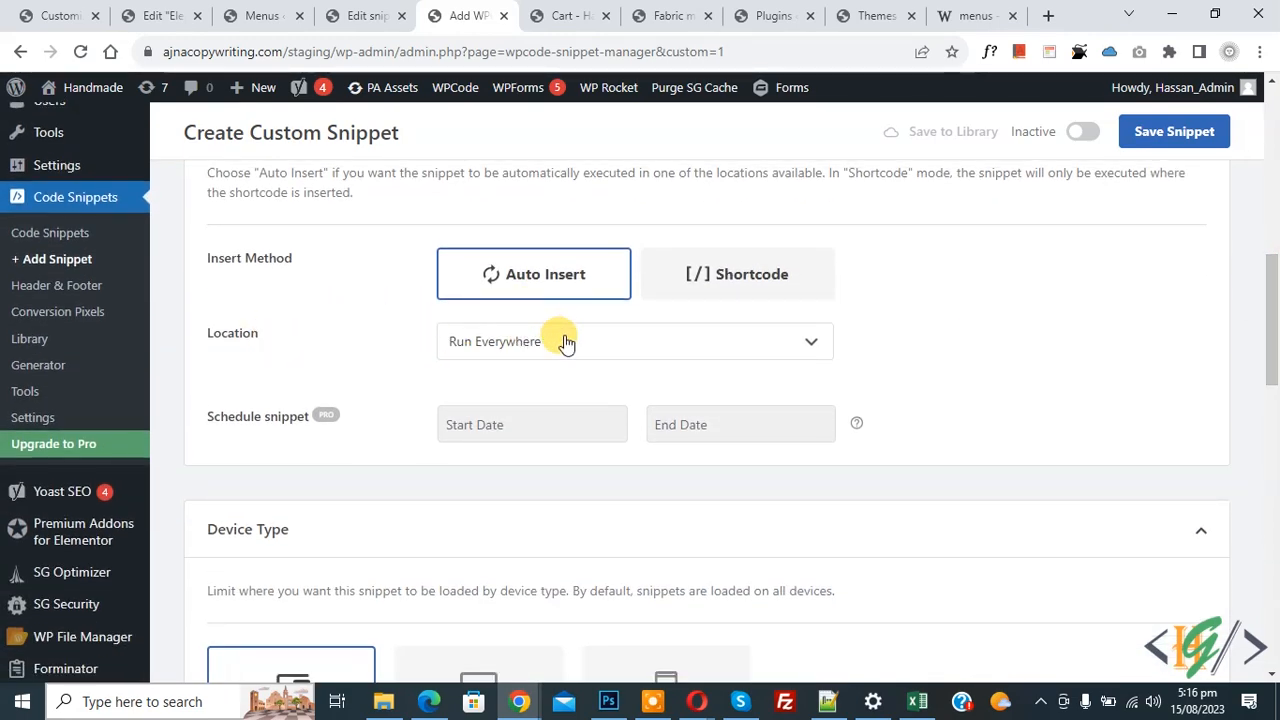
mouse_move(1084, 132)
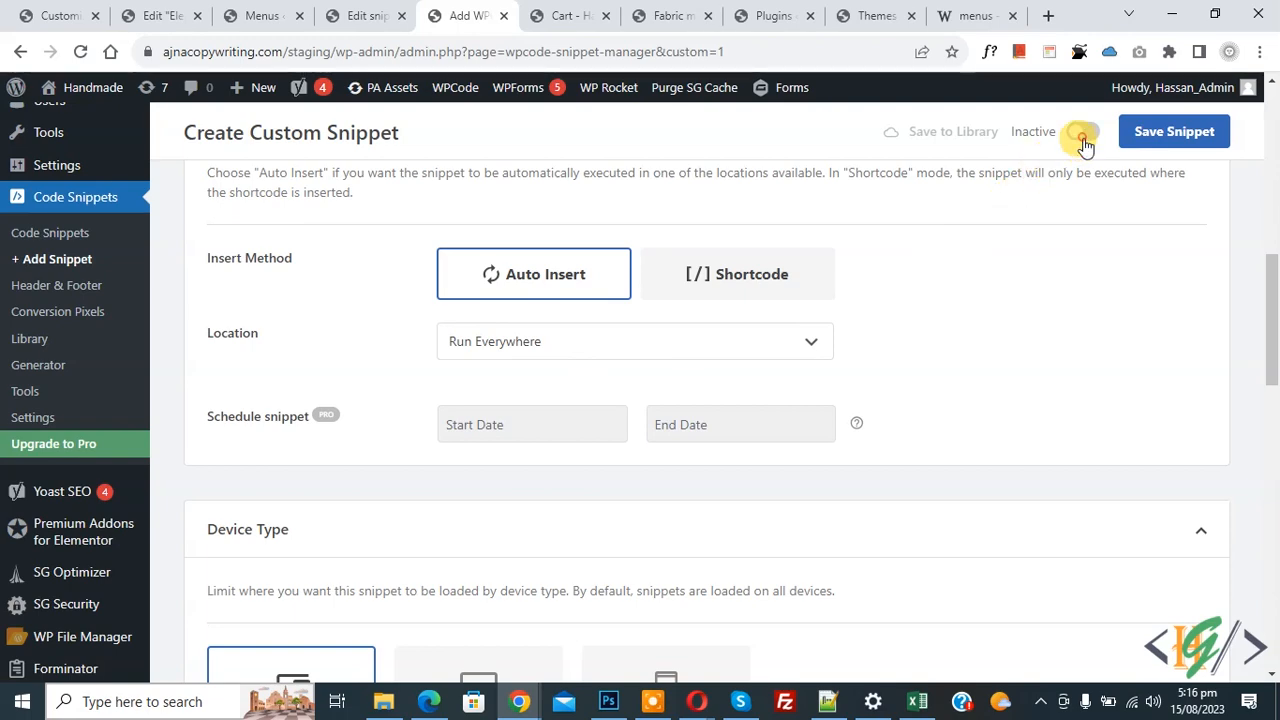
left_click(1172, 132)
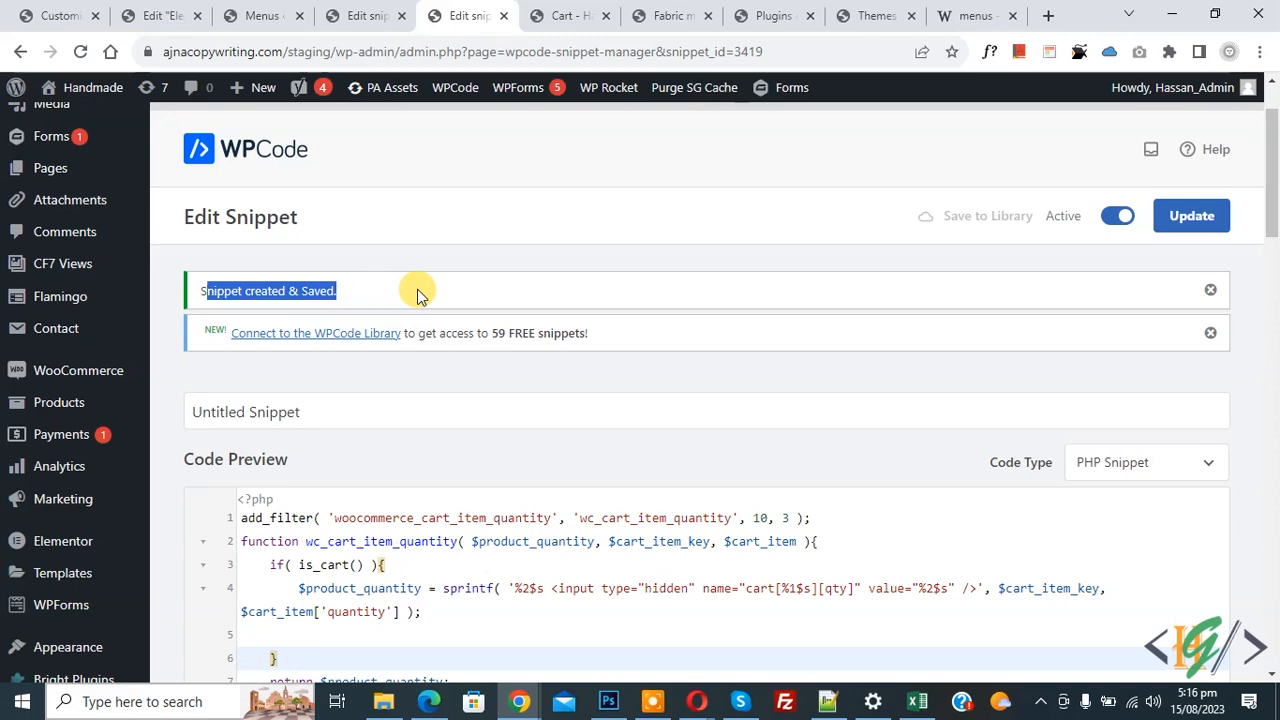
left_click(568, 16)
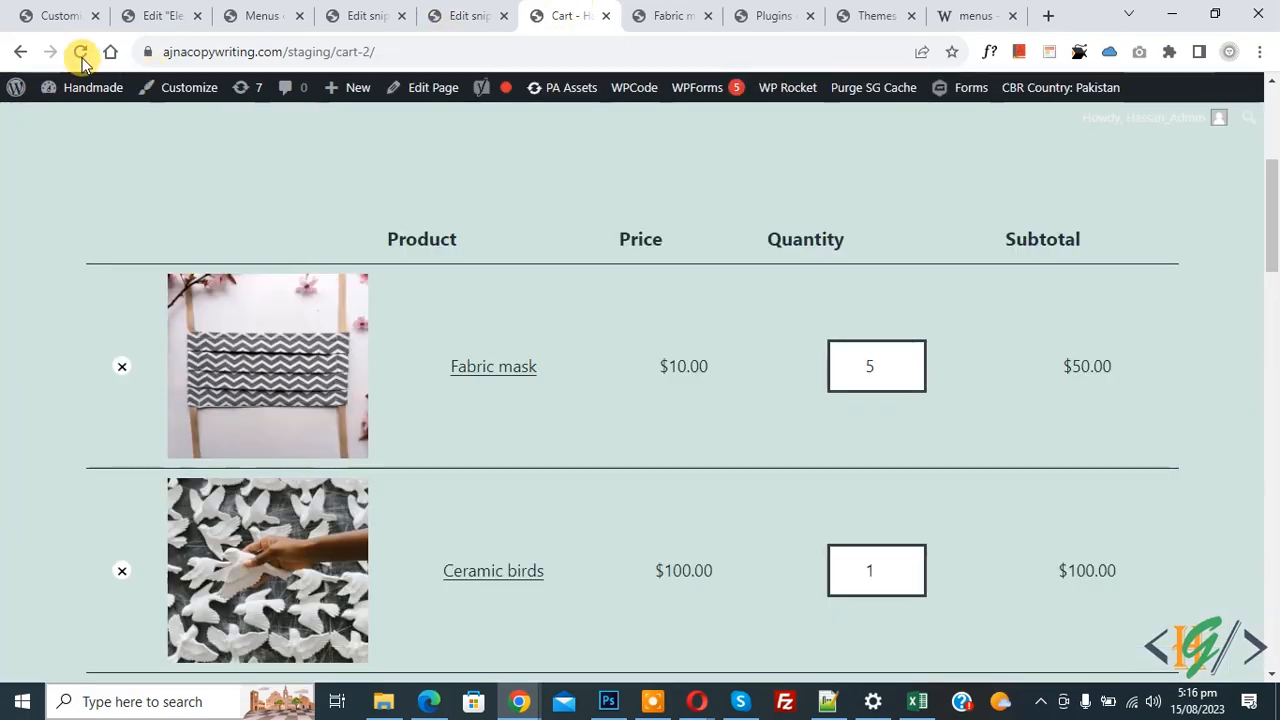
- Reload the cart to see quantities as plain numbers (5 and 1), checking the Fabric mask product page
left_click(80, 52)
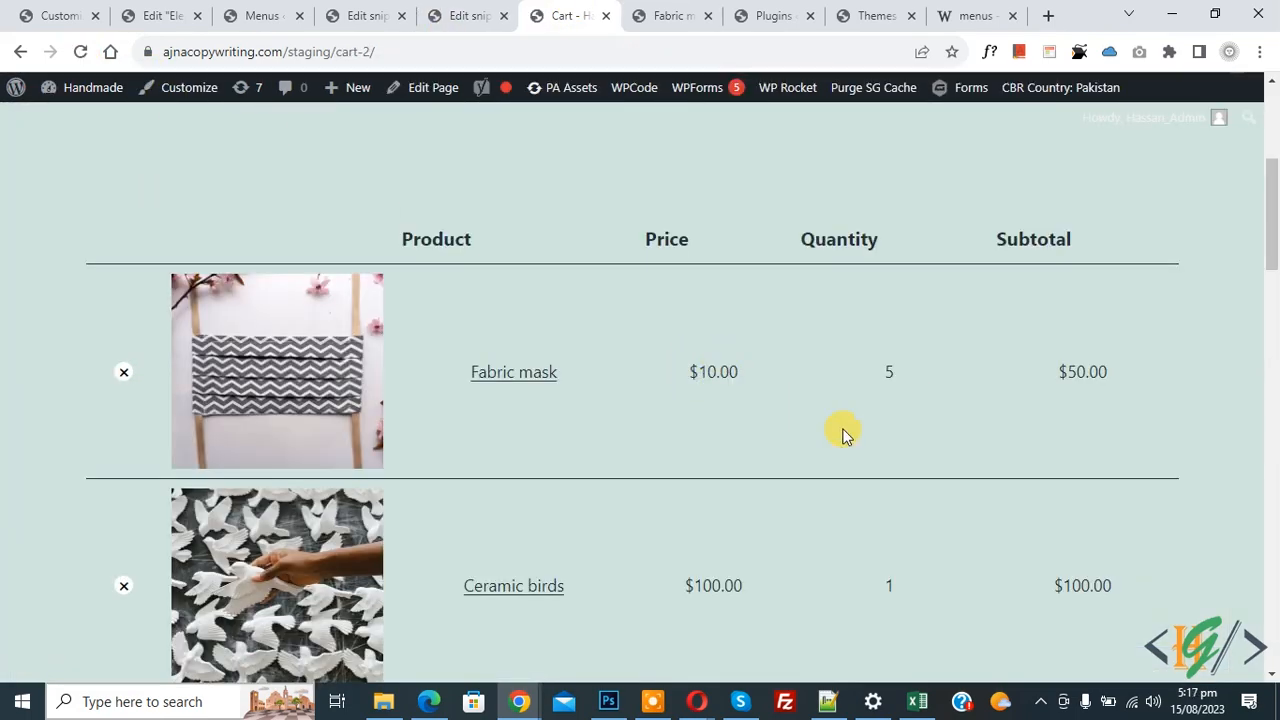
mouse_move(884, 388)
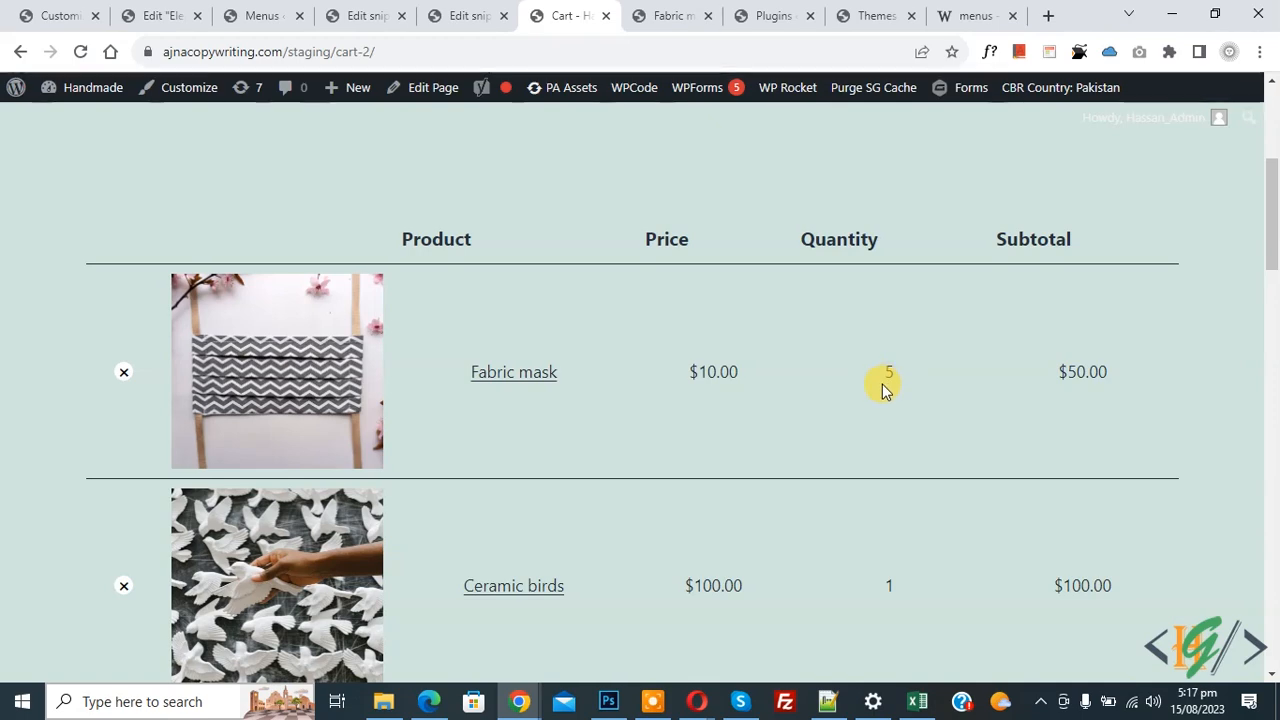
mouse_move(856, 398)
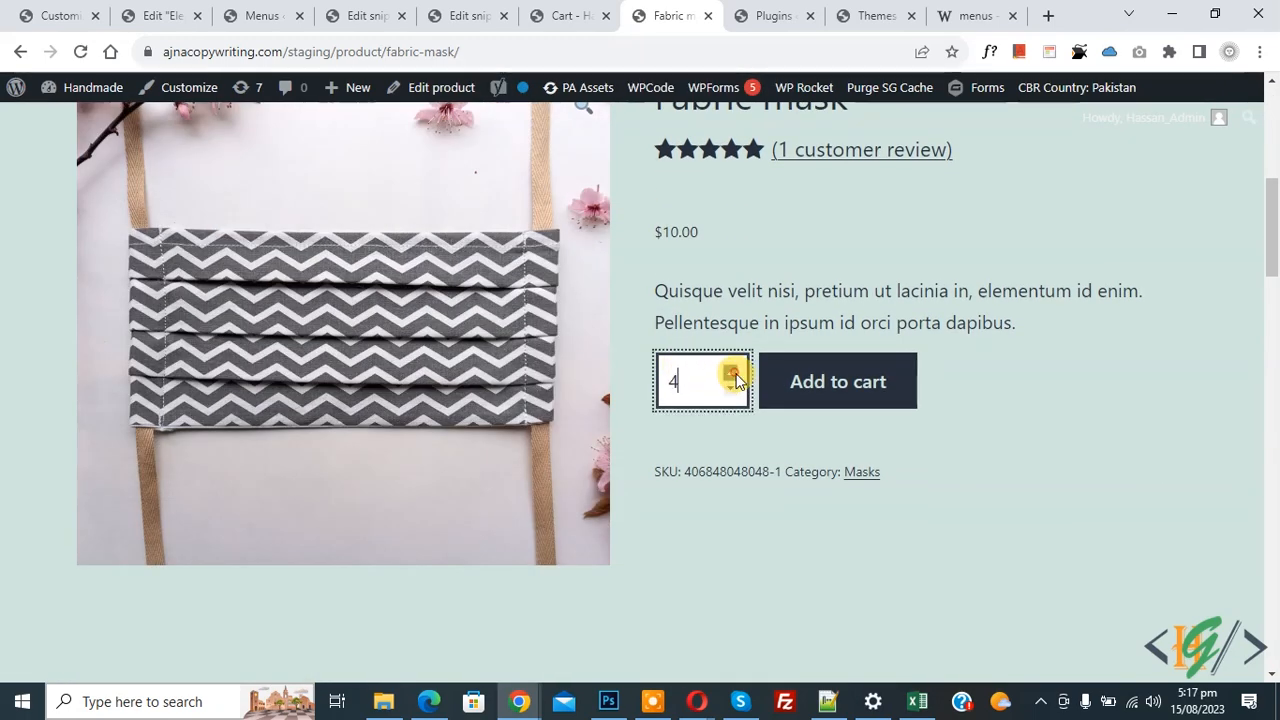
left_click(836, 380)
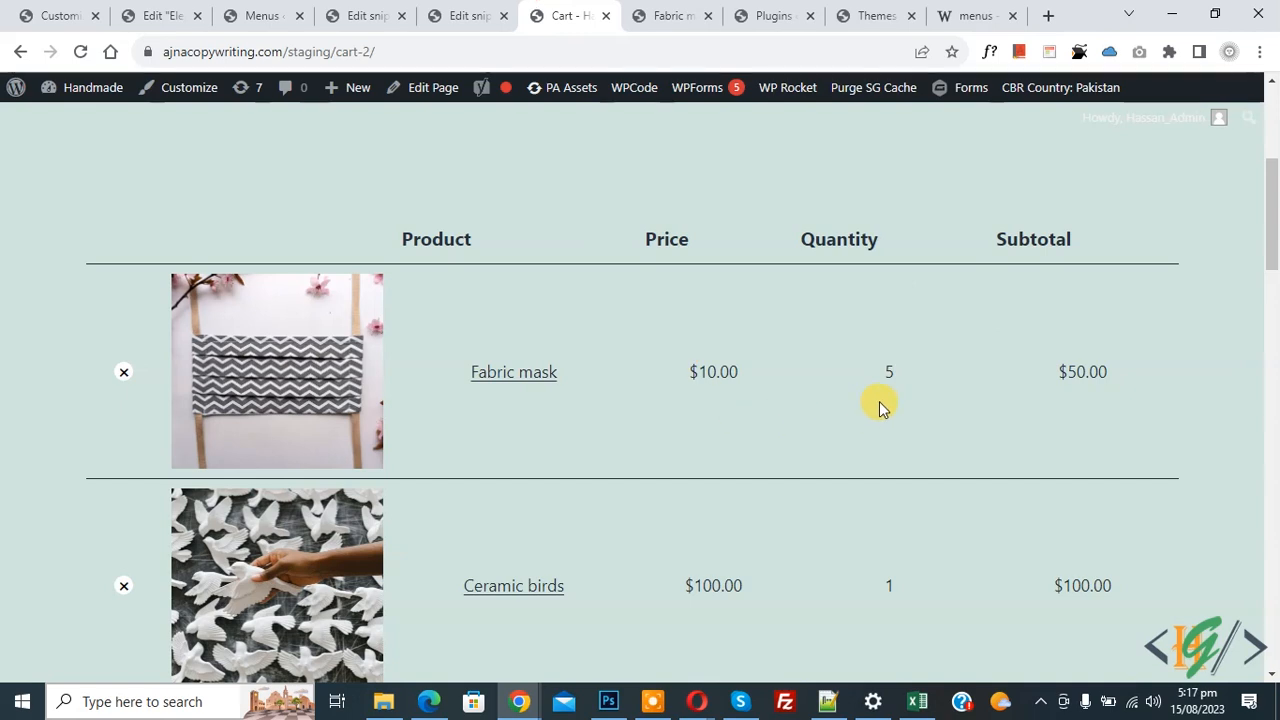
mouse_move(784, 390)
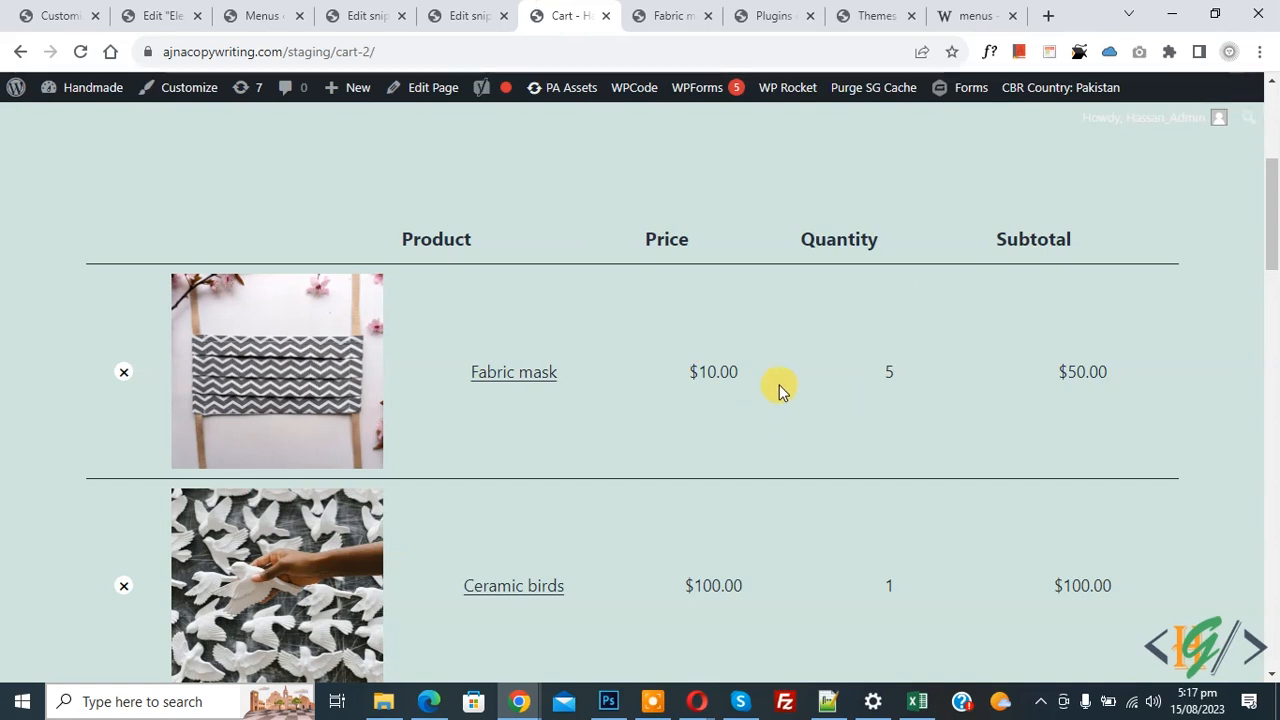